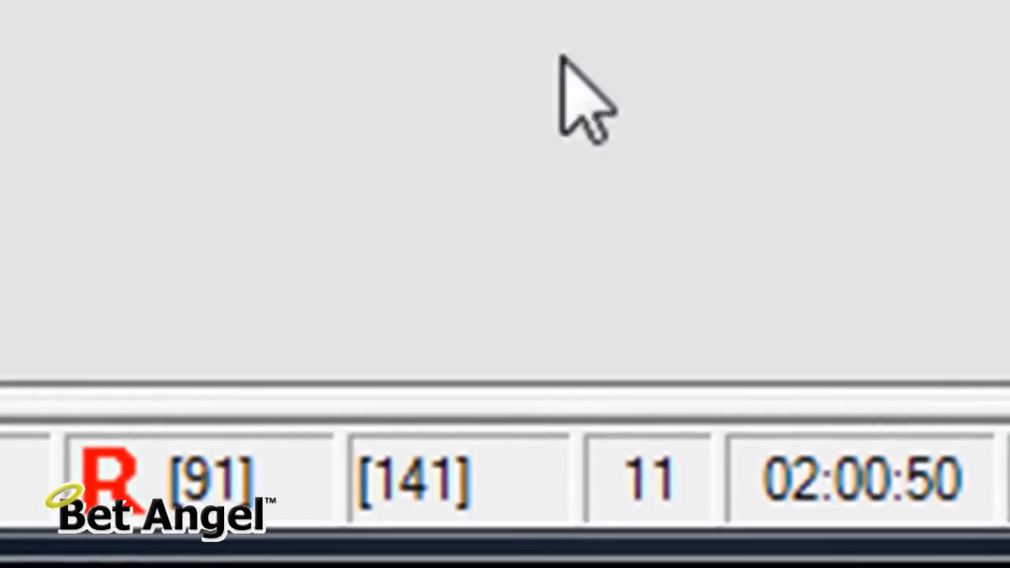
mouse_move(402, 229)
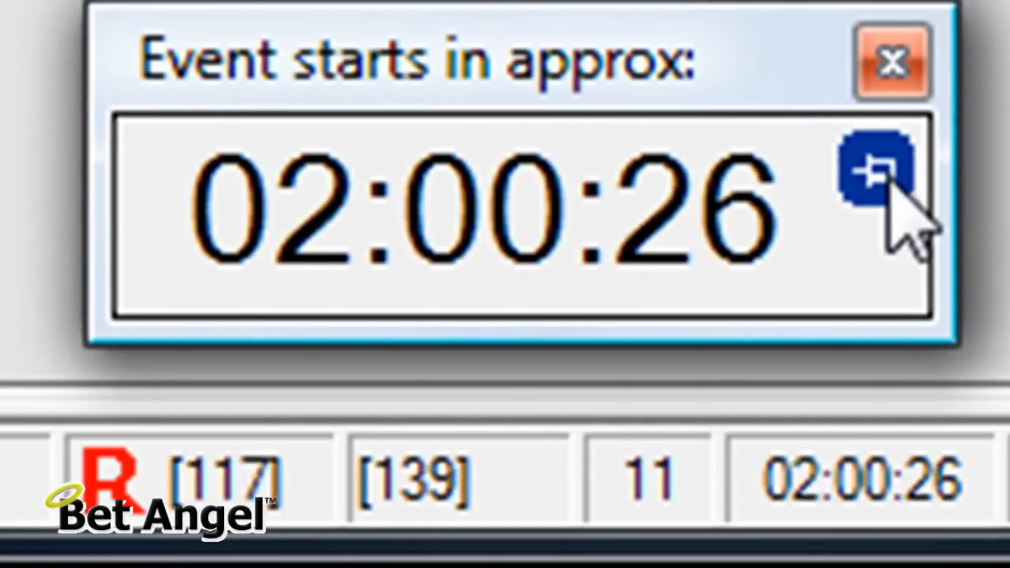
mouse_move(805, 86)
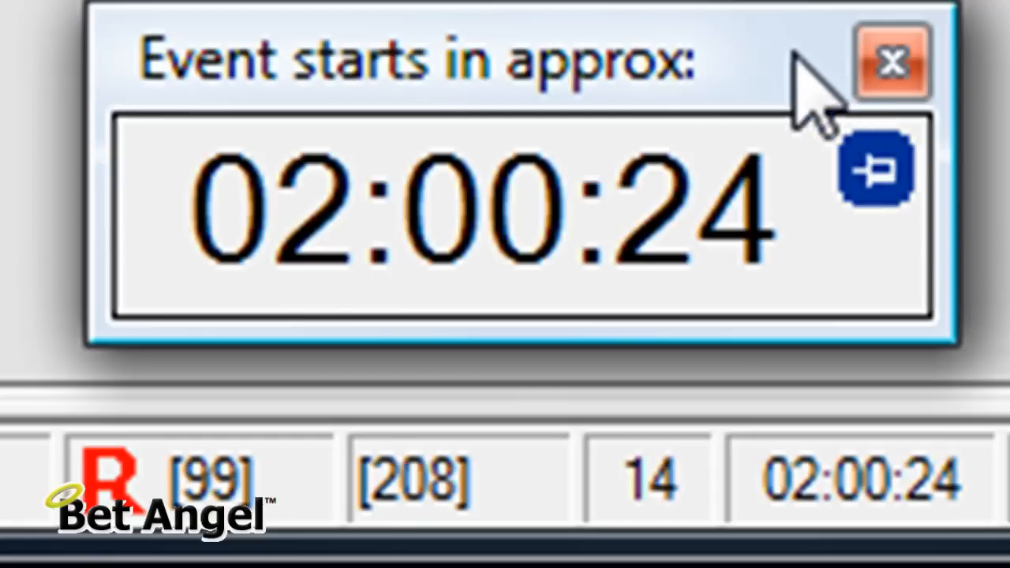
mouse_move(323, 190)
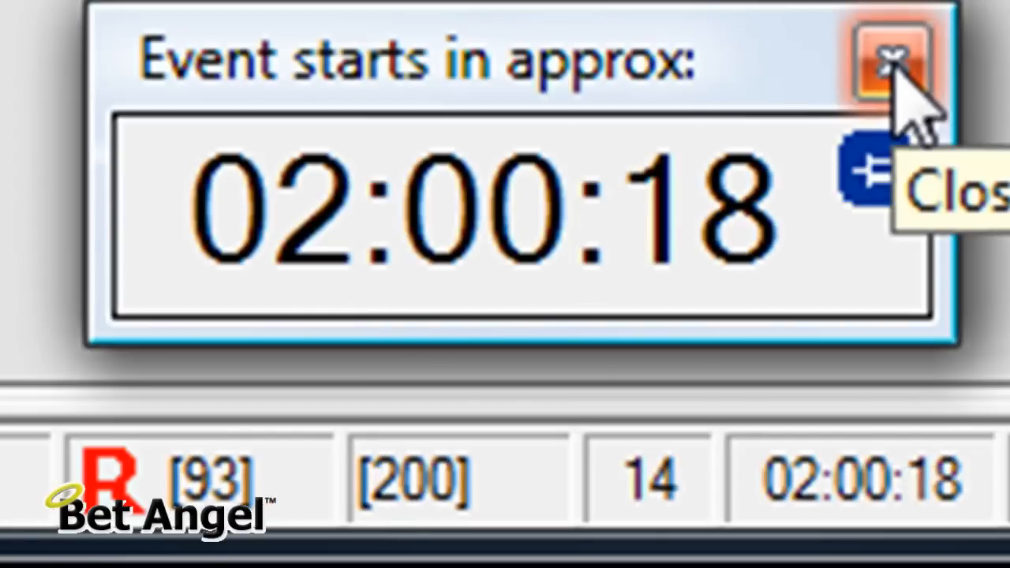
Close the separate event countdown timer window
left_click(892, 59)
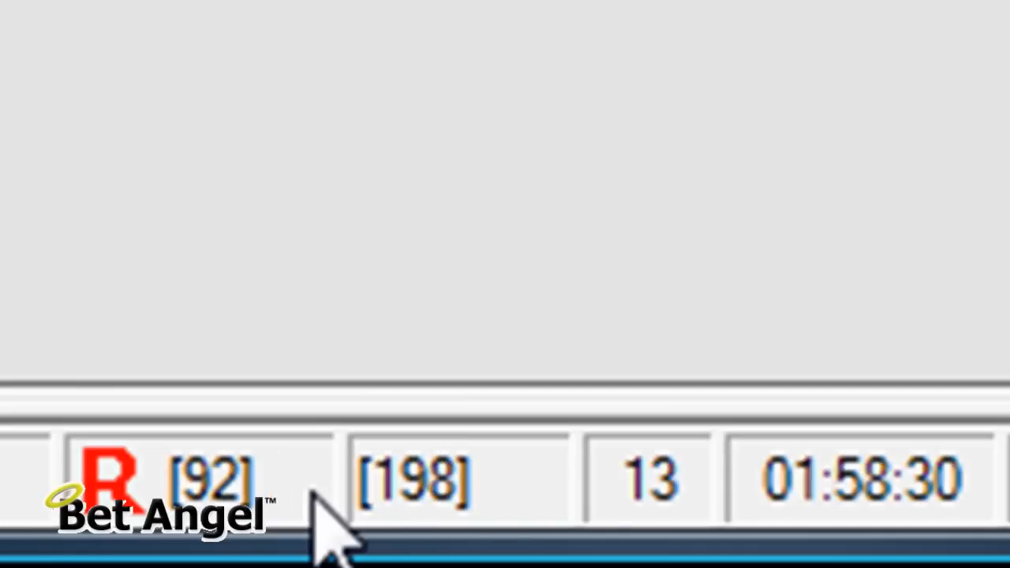
mouse_move(545, 529)
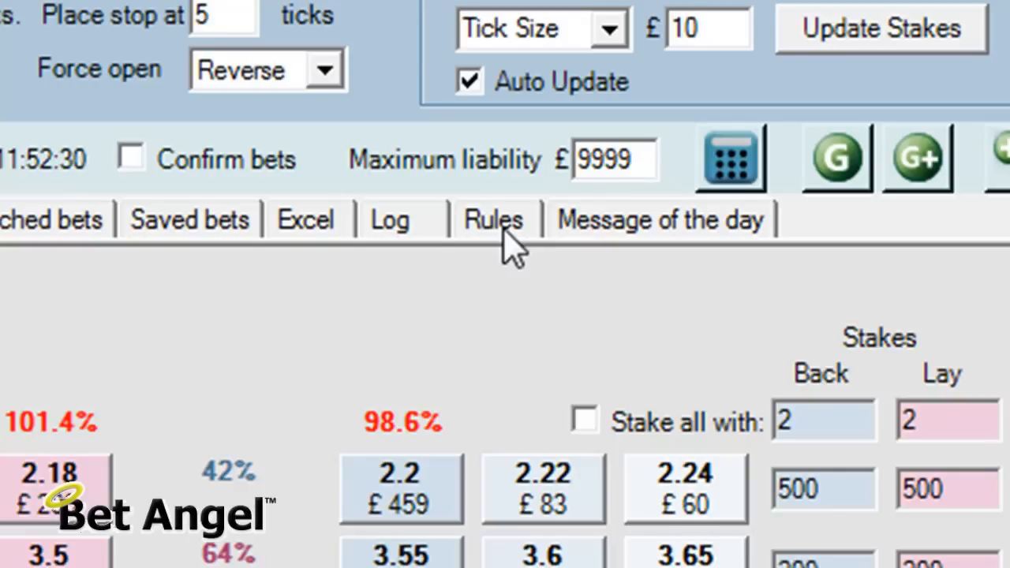
Under Rules > System Settings, lower the Betfair data-request limit below 20 requests per second
left_click(492, 219)
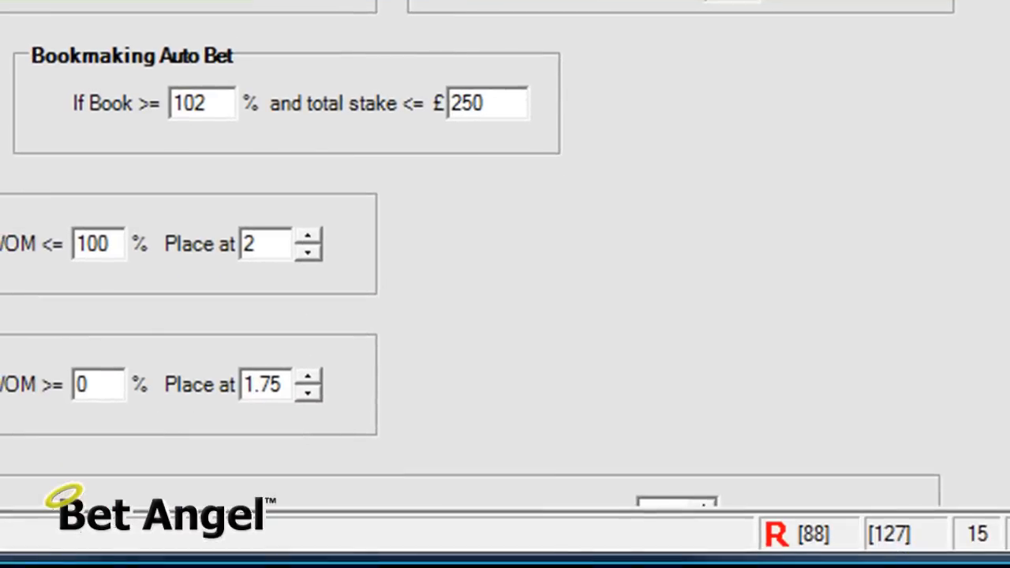
scroll("down", 3)
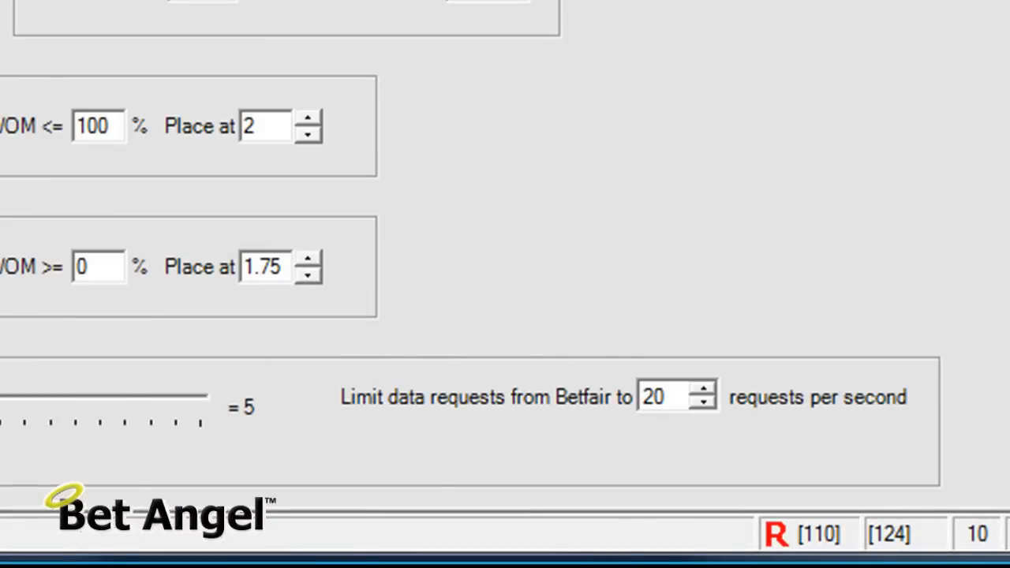
mouse_move(591, 441)
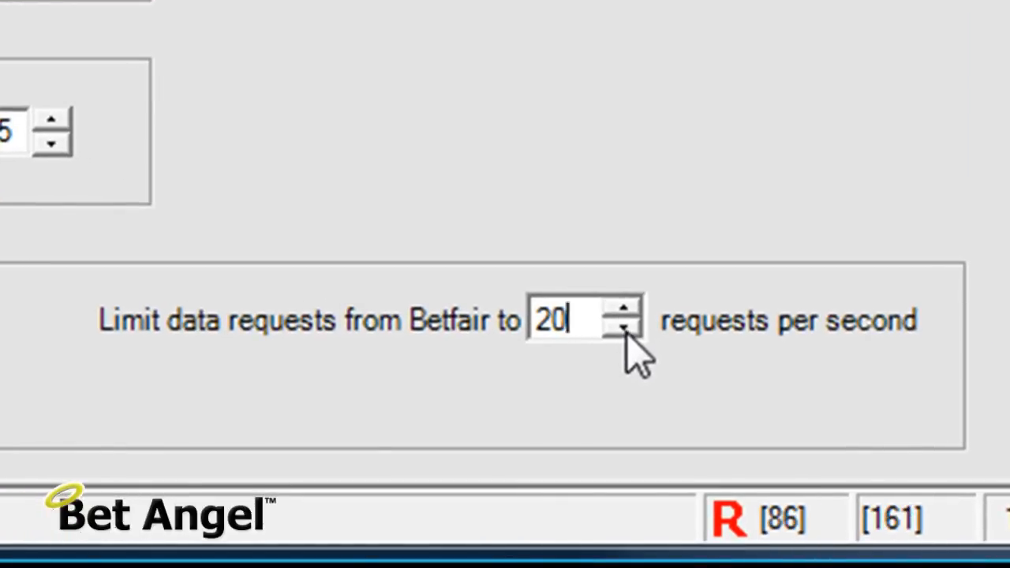
left_click(626, 330)
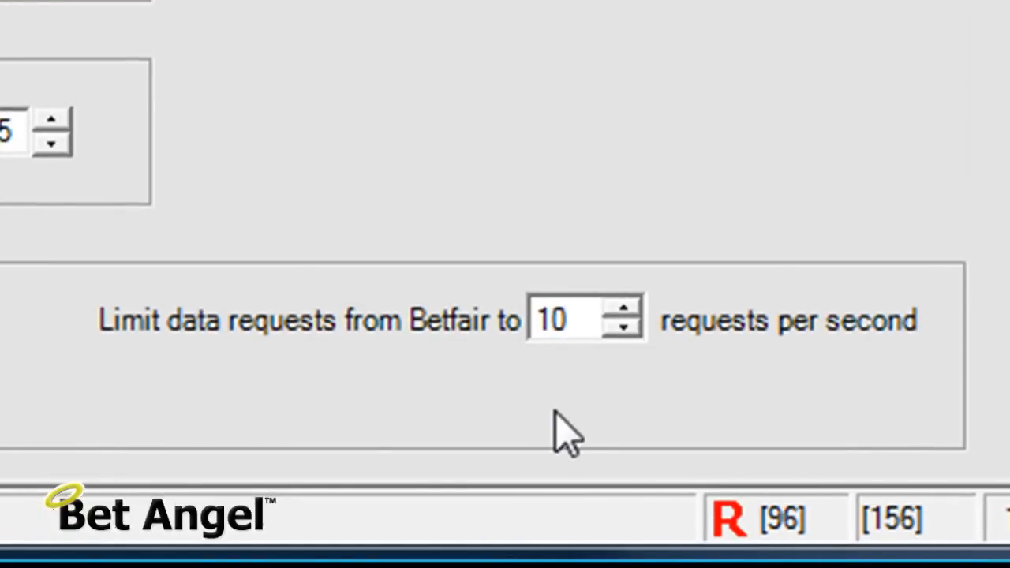
mouse_move(584, 469)
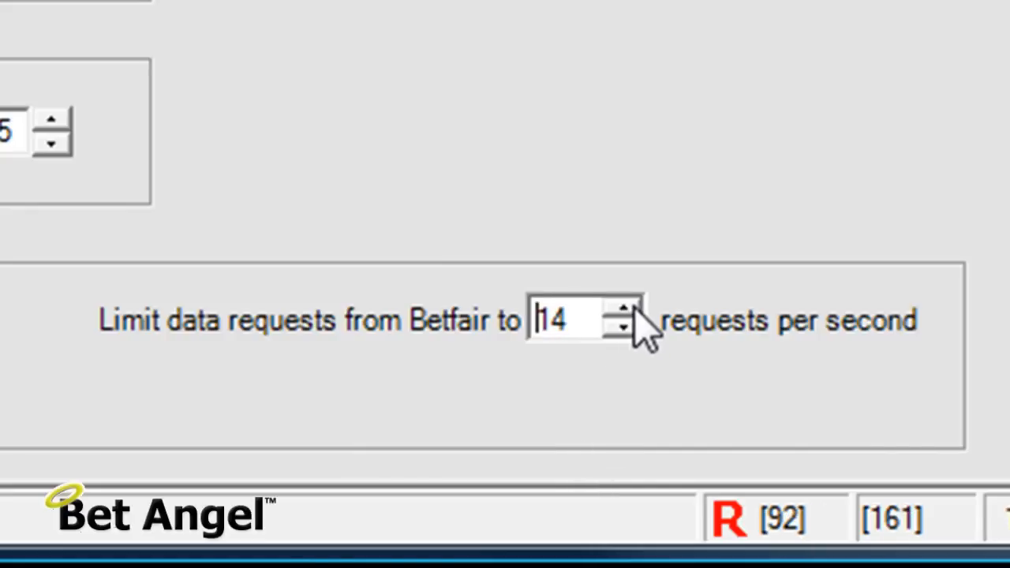
Raise the 'Limit data requests' spinner back to 20 requests per second
left_click(623, 311)
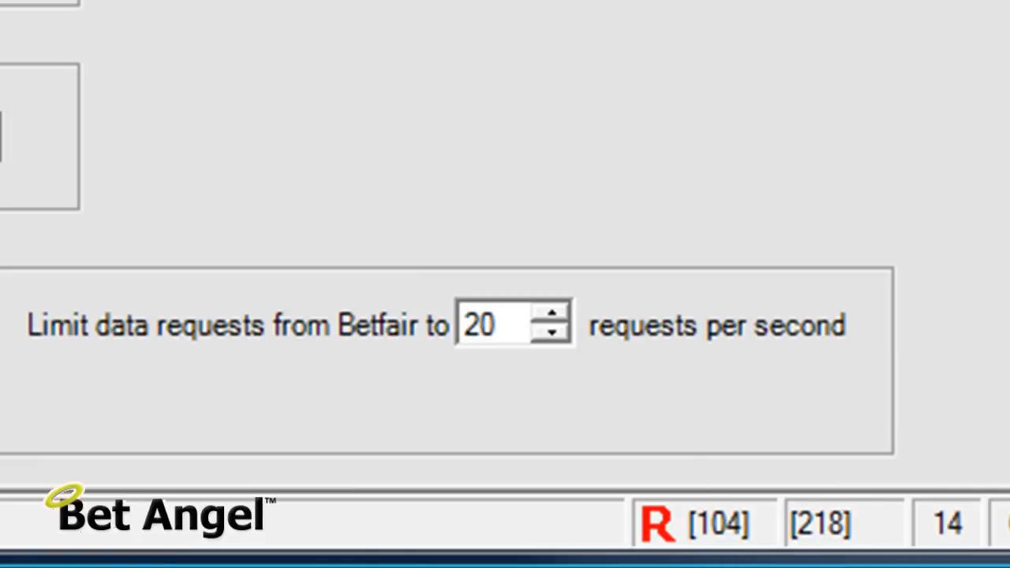
mouse_move(524, 228)
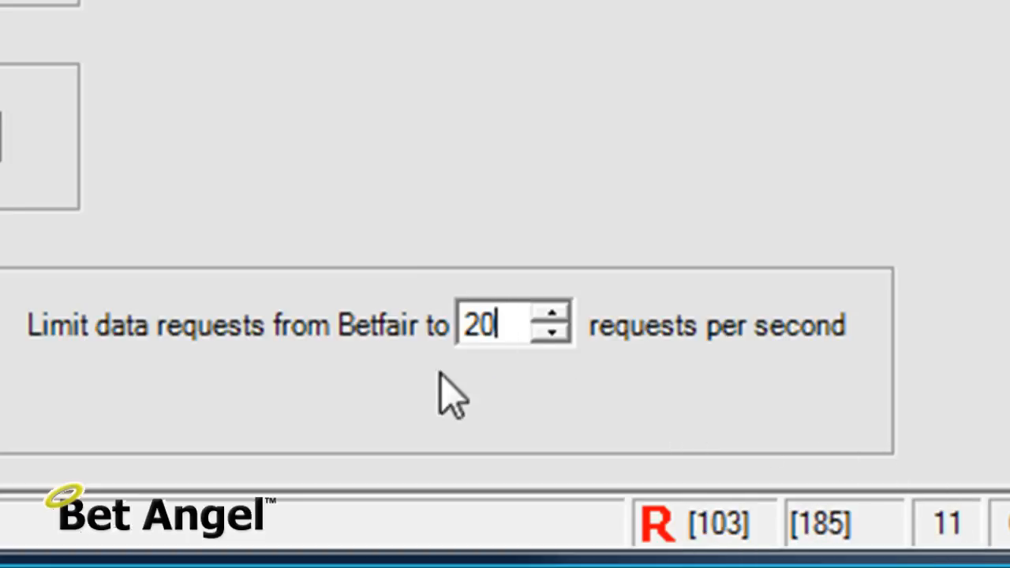
left_click(555, 334)
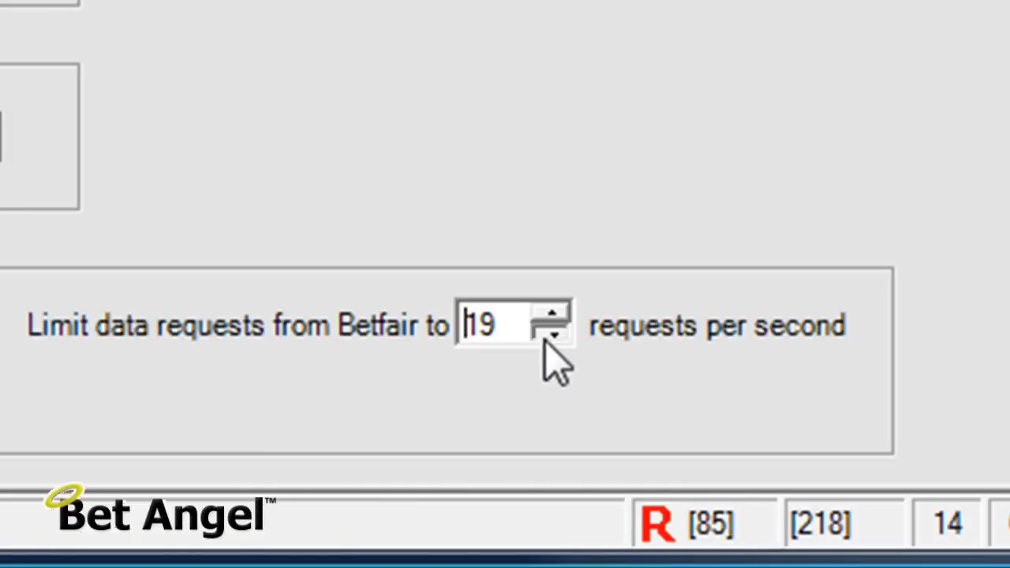
left_click(555, 334)
type("40")
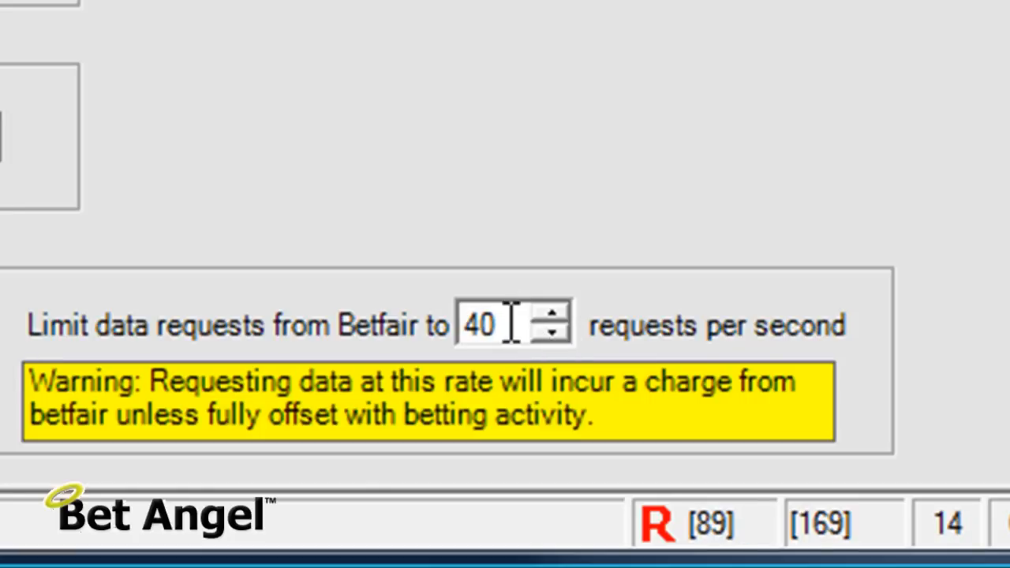
mouse_move(517, 470)
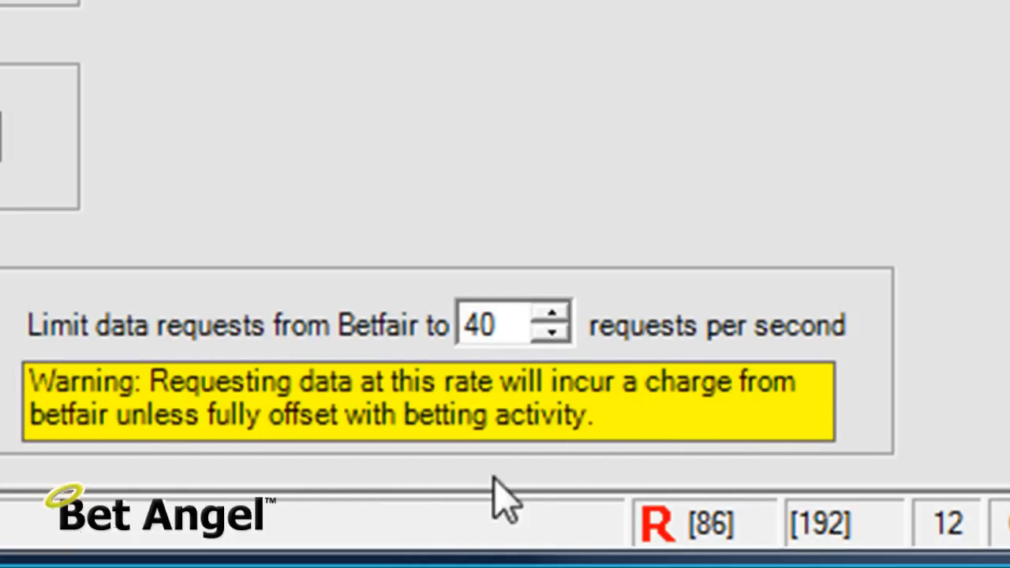
mouse_move(552, 339)
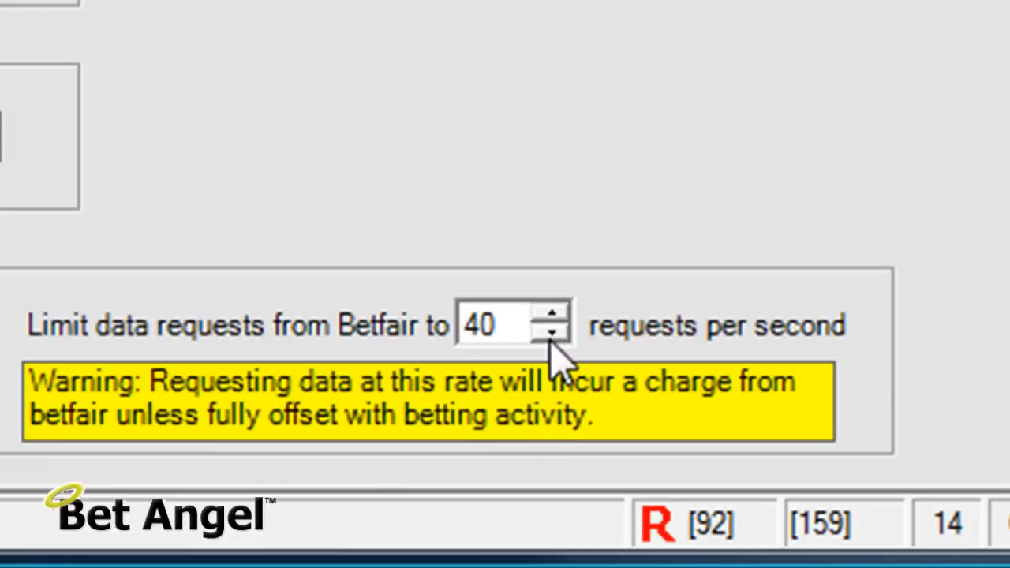
left_click(554, 336)
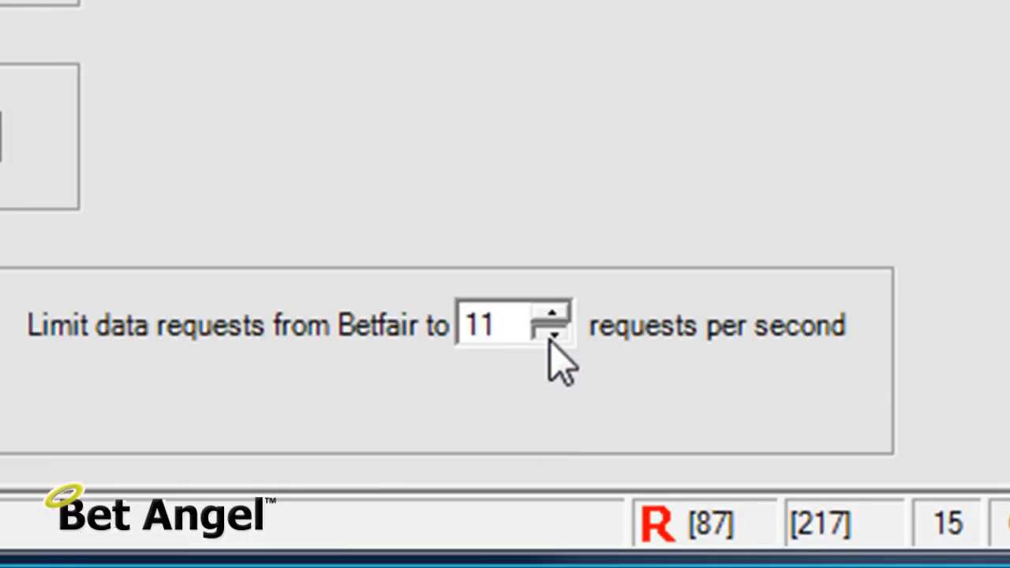
left_click(553, 335)
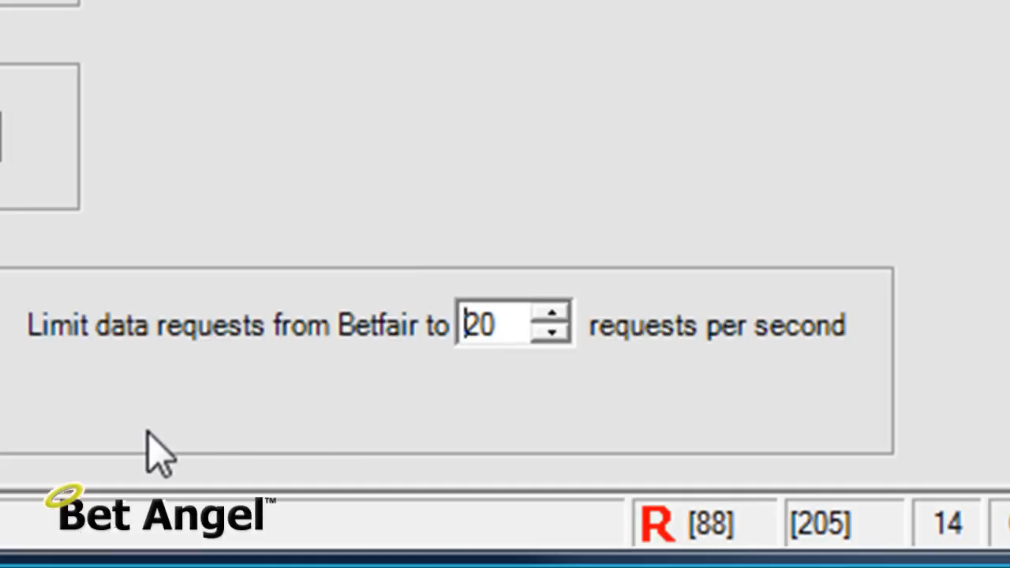
mouse_move(513, 323)
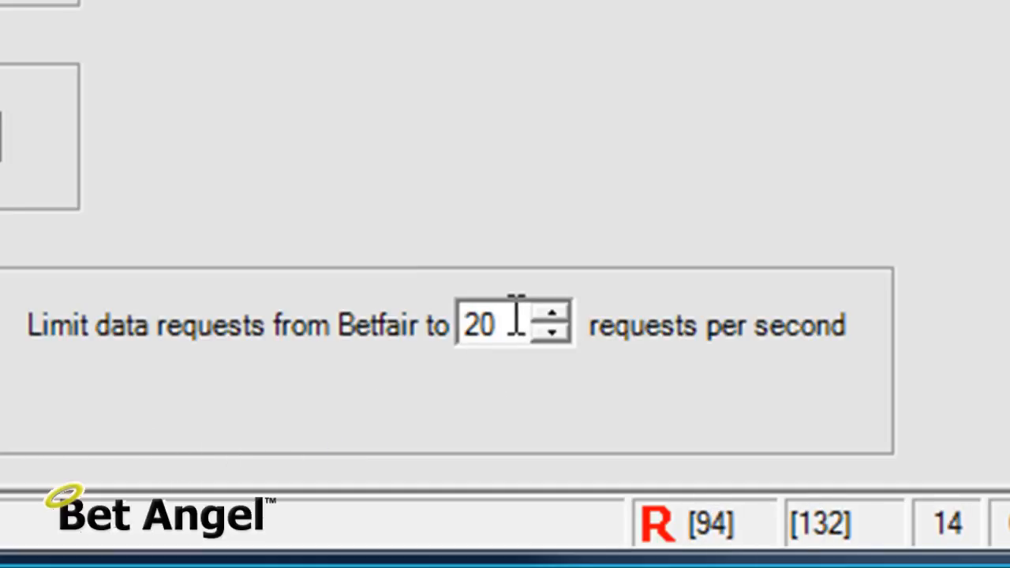
scroll("up", 3)
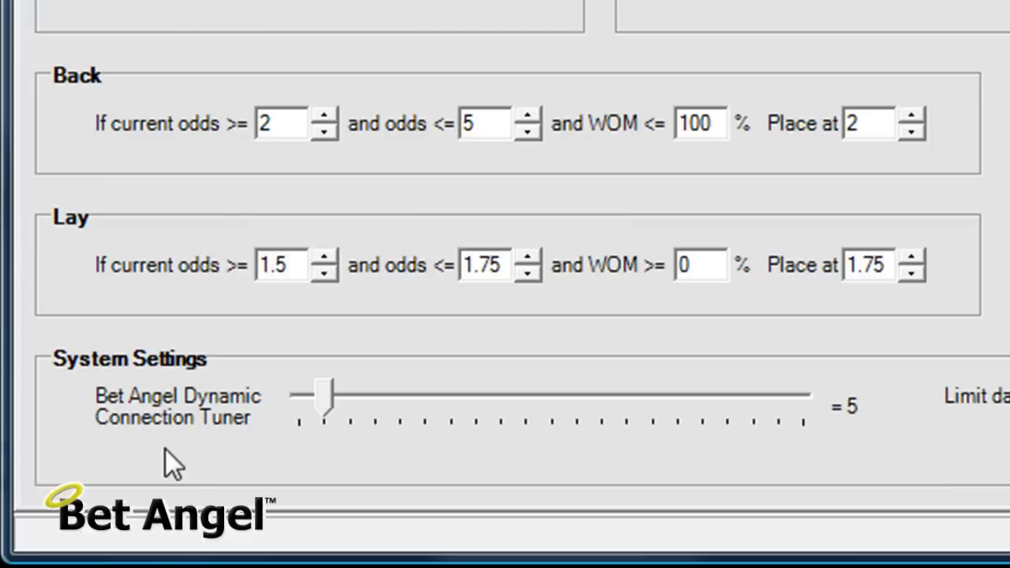
mouse_move(217, 469)
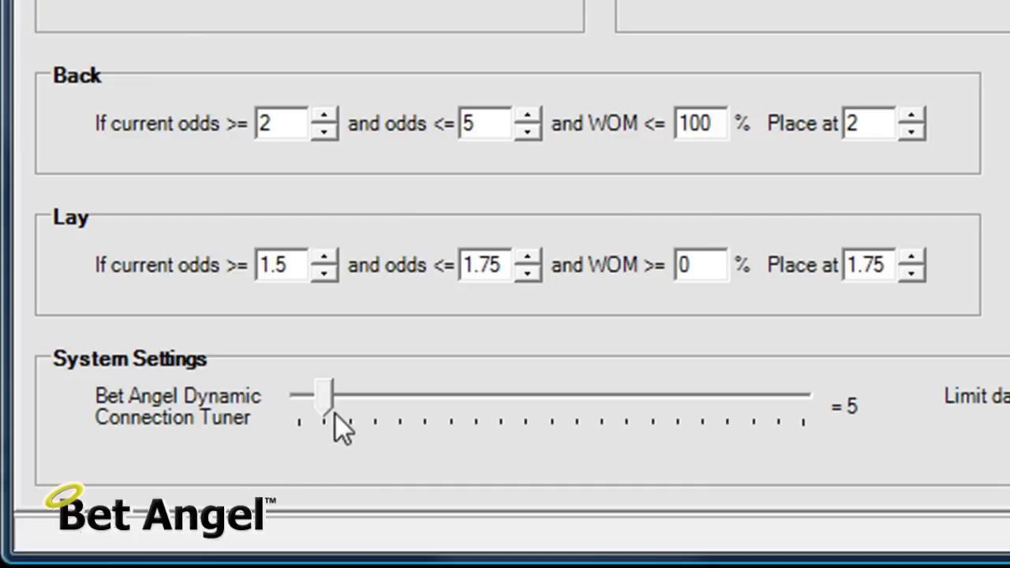
left_click_drag(319, 395, 781, 395)
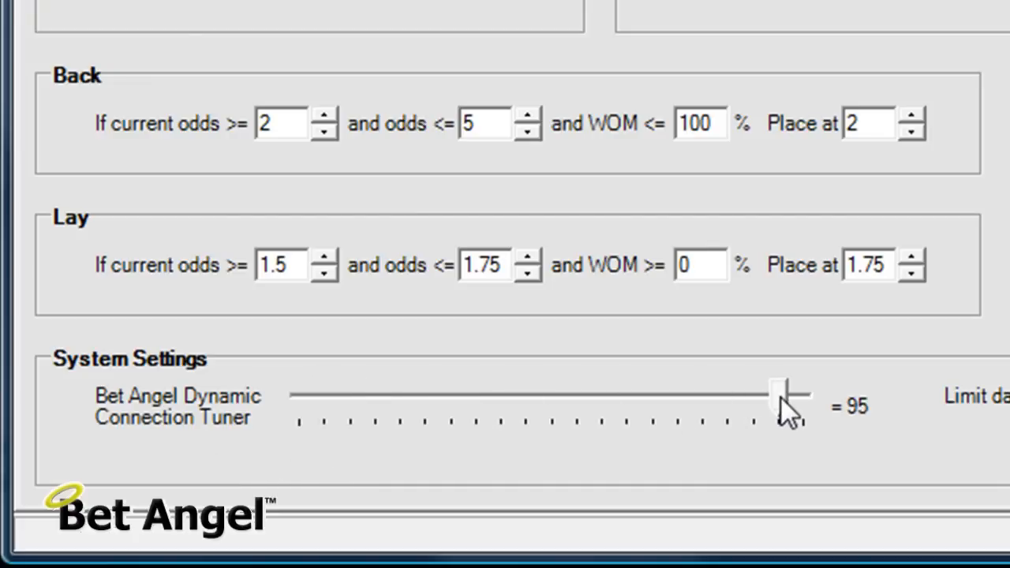
left_click_drag(789, 395, 804, 394)
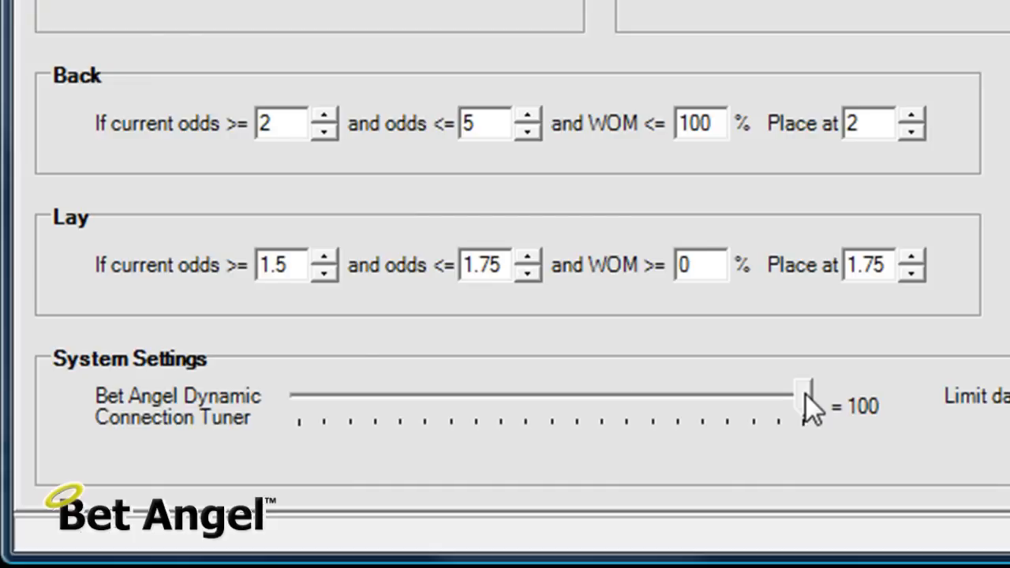
left_click_drag(804, 393, 789, 393)
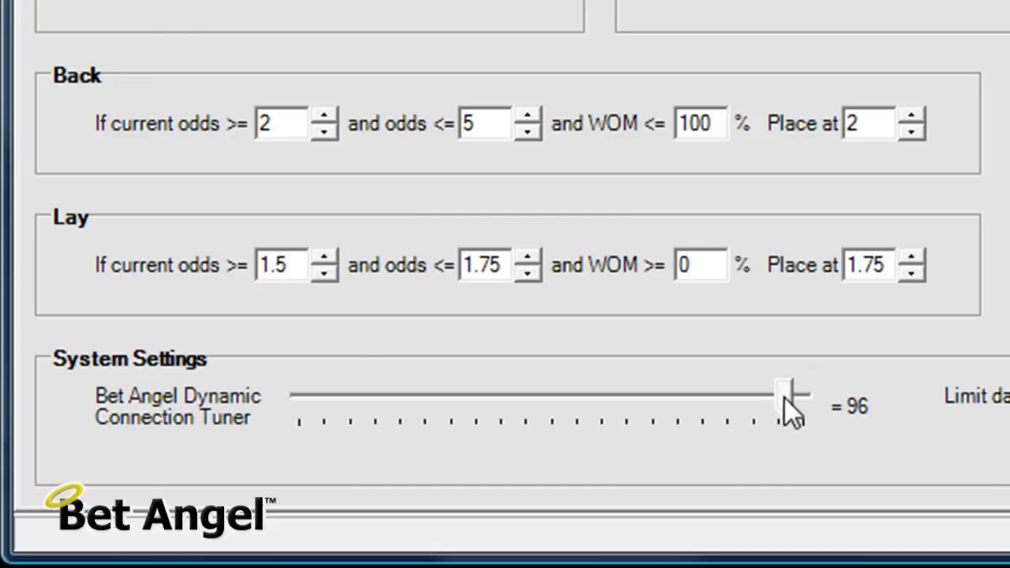
left_click_drag(789, 395, 418, 395)
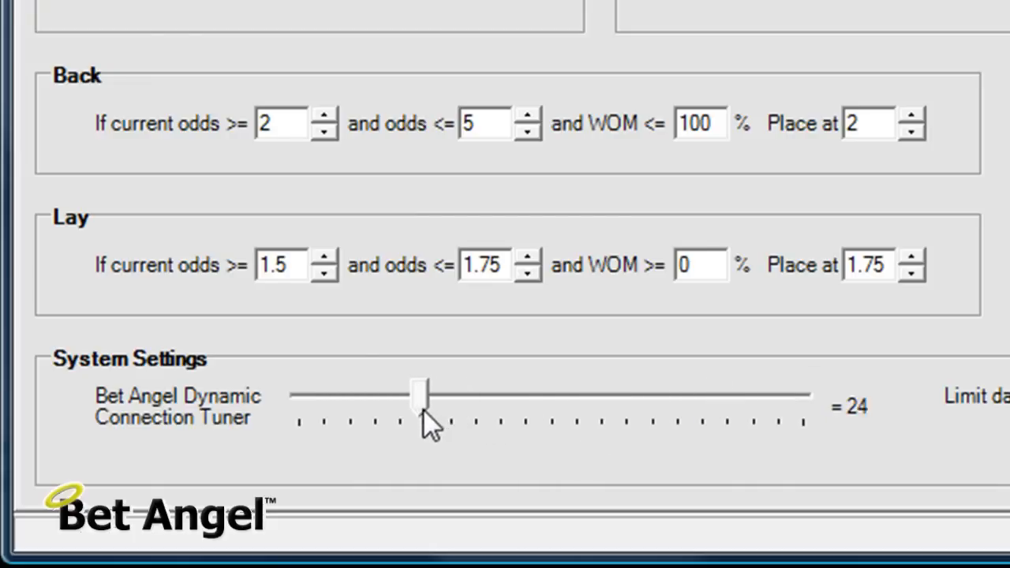
left_click_drag(418, 398, 378, 398)
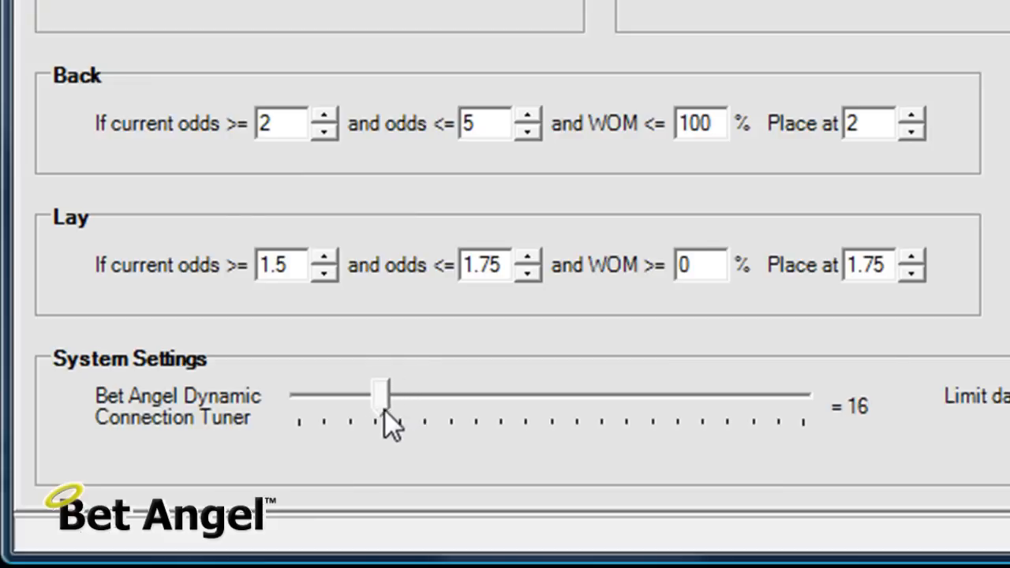
left_click_drag(381, 390, 351, 391)
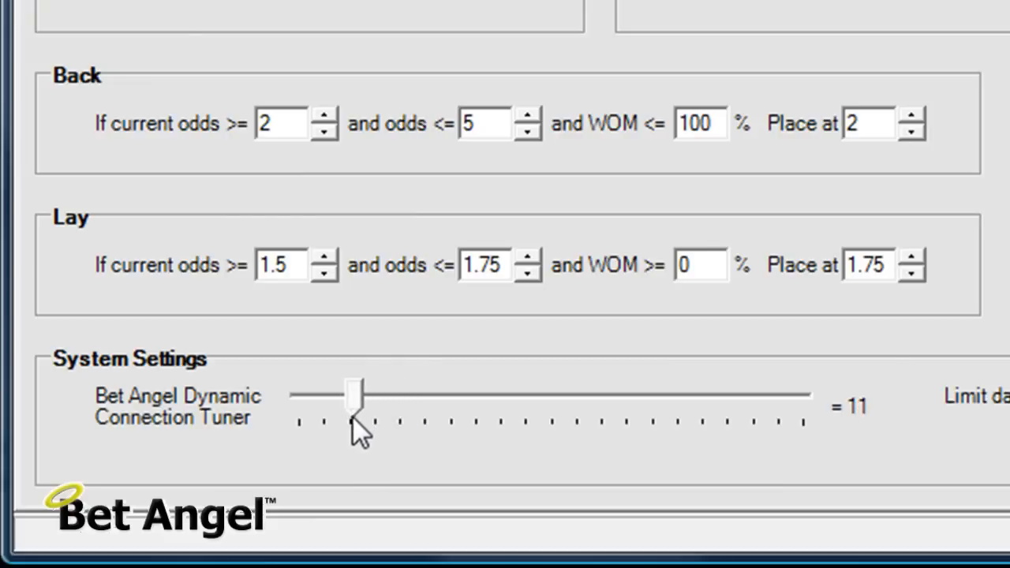
left_click_drag(354, 393, 327, 393)
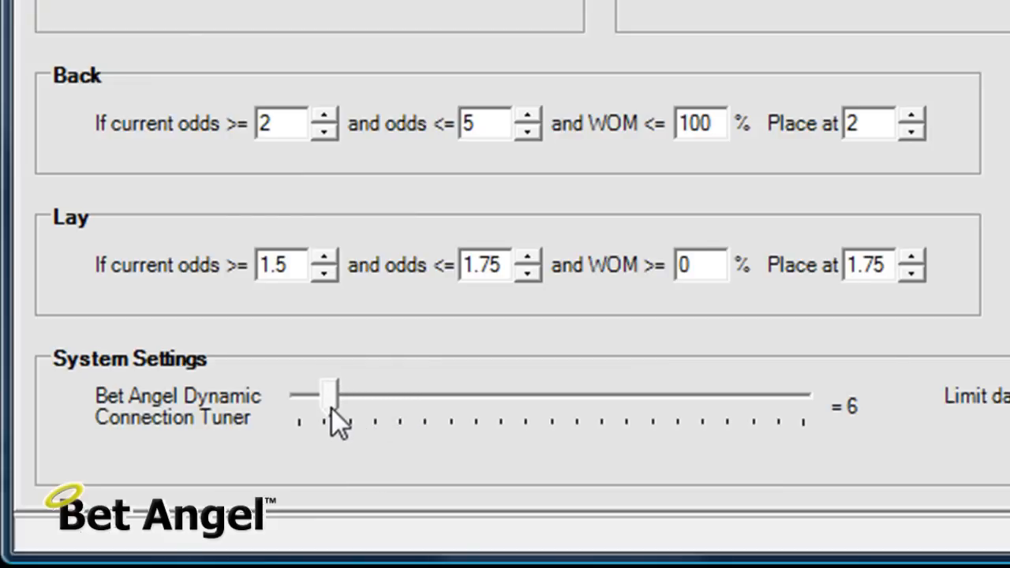
left_click_drag(331, 393, 322, 393)
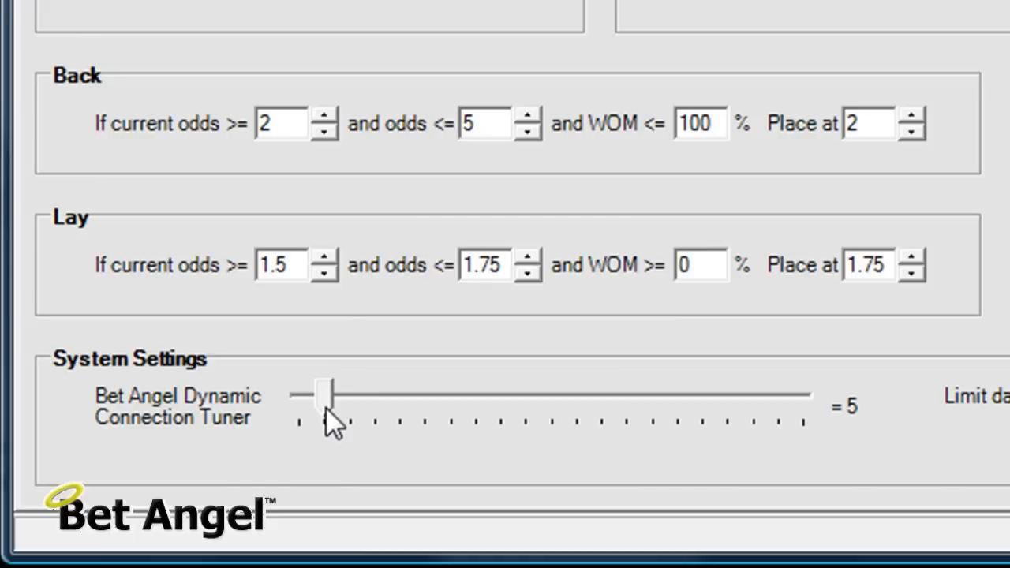
Drag the Dynamic Connection Tuner slider down to 0, then up to 7
left_click_drag(319, 392, 298, 392)
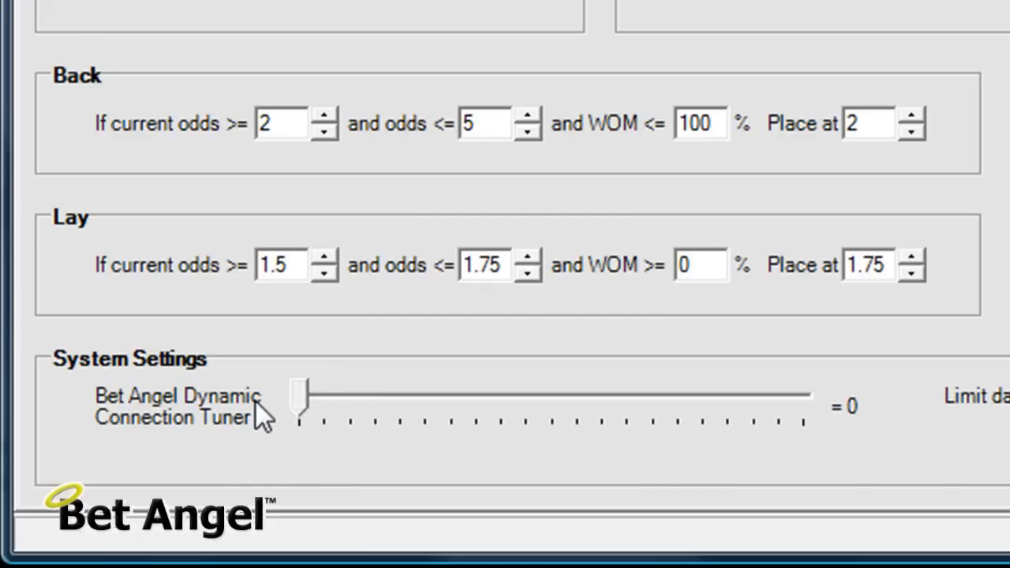
mouse_move(298, 406)
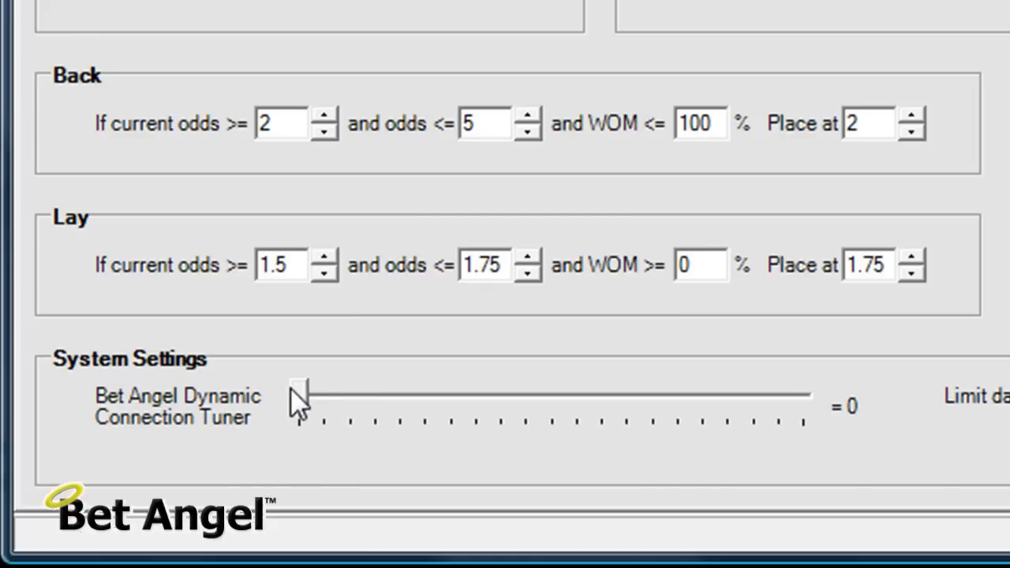
left_click_drag(298, 395, 328, 395)
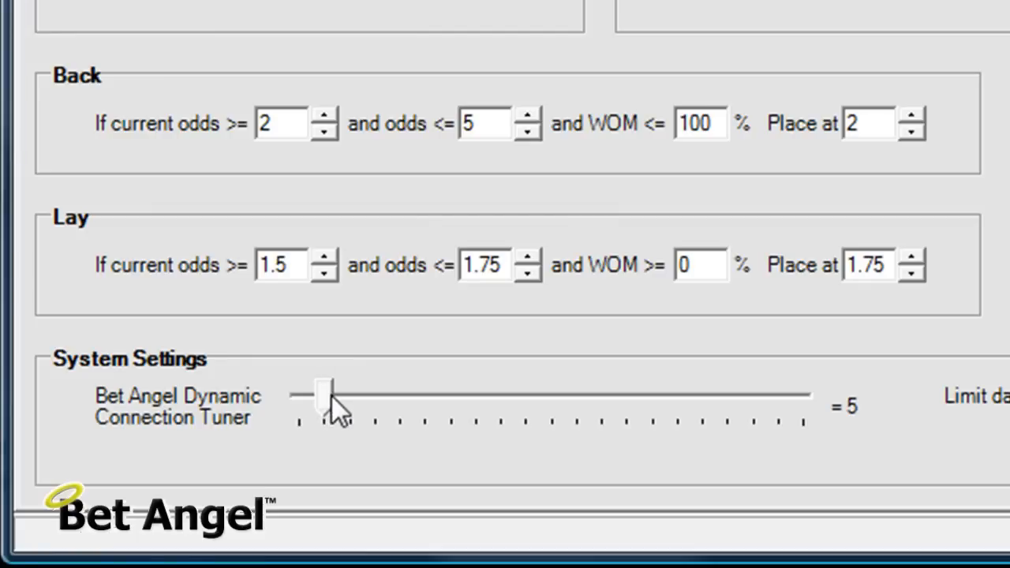
left_click_drag(316, 394, 331, 394)
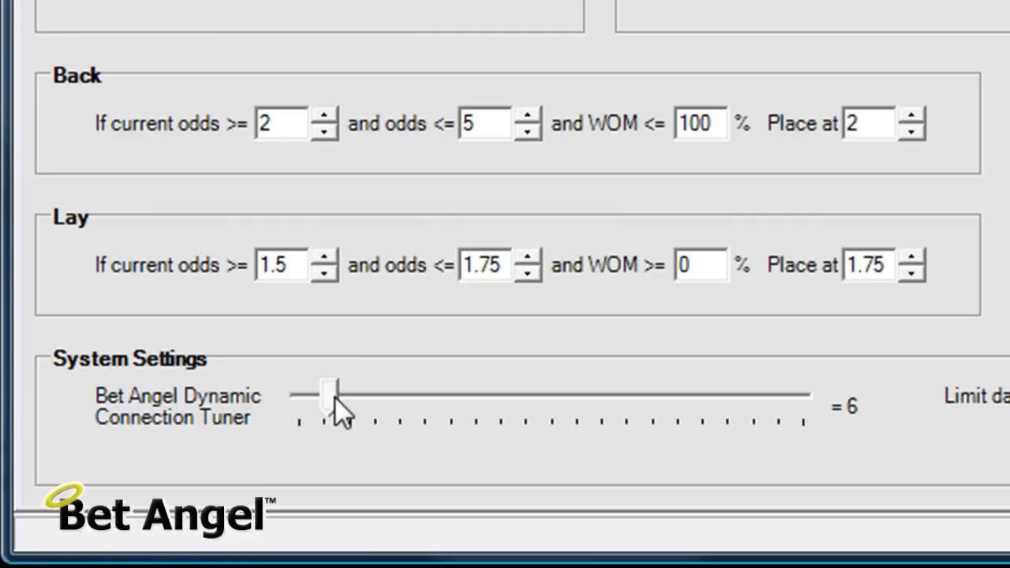
left_click_drag(331, 395, 323, 395)
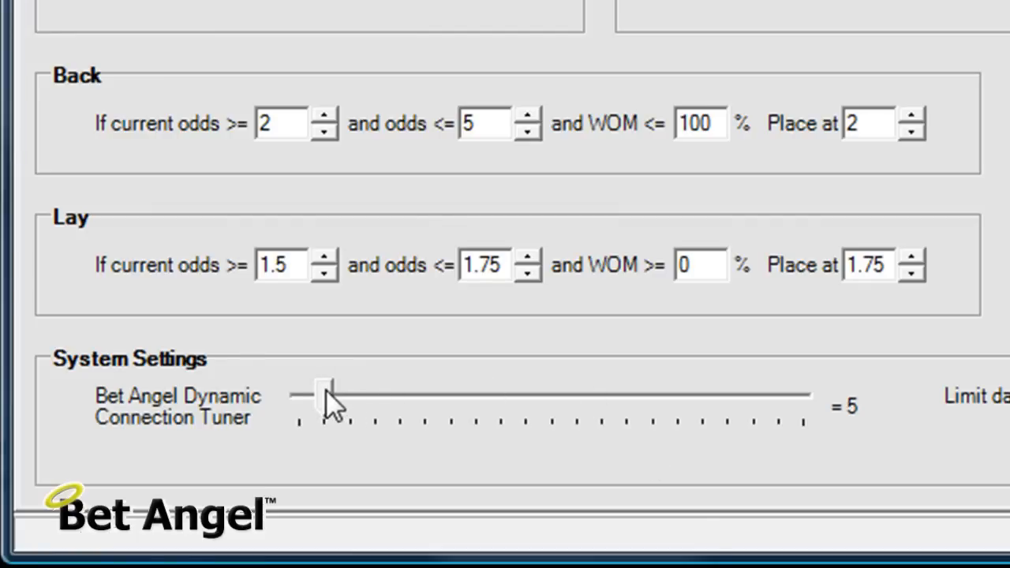
left_click_drag(327, 394, 336, 395)
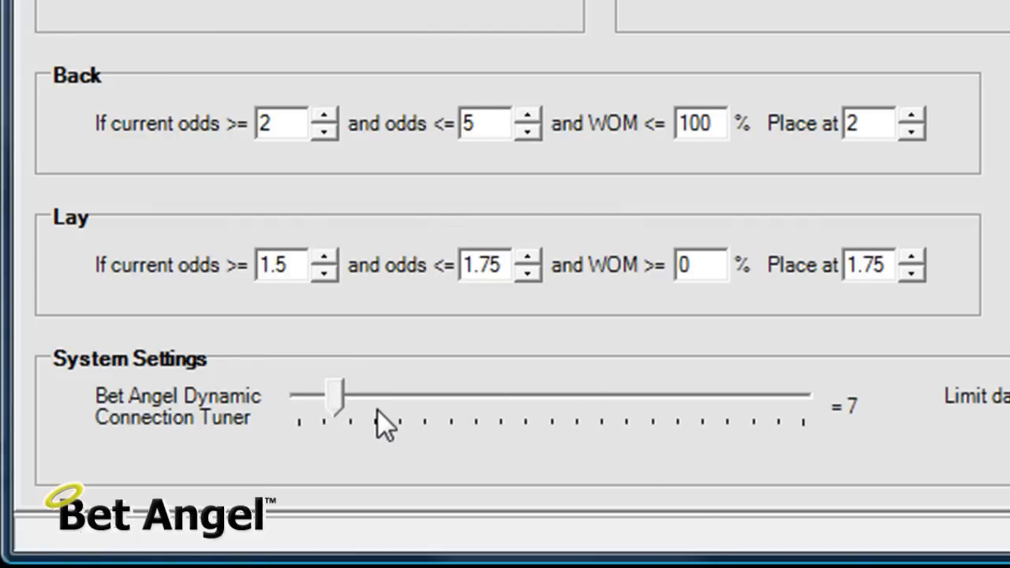
mouse_move(343, 430)
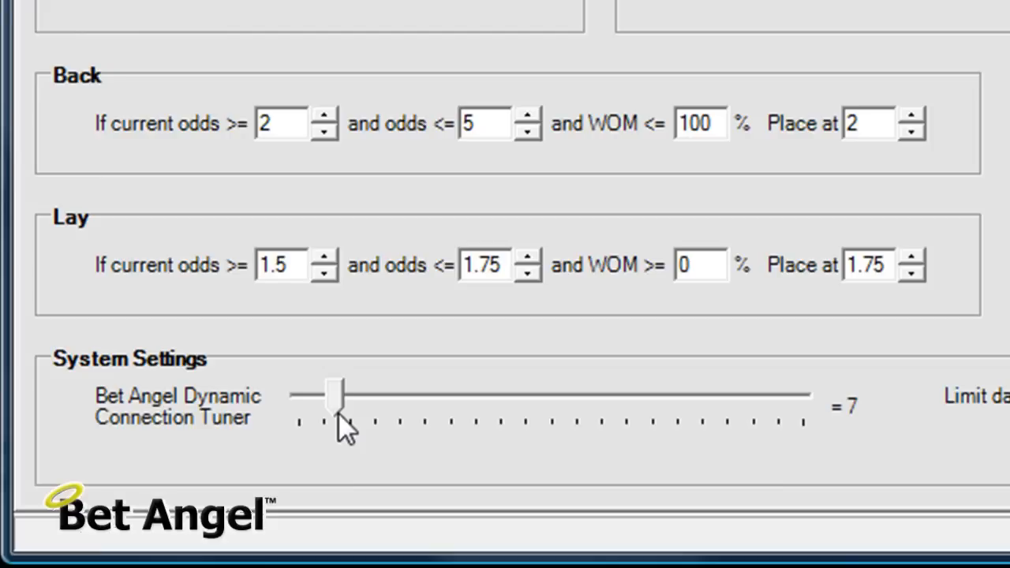
mouse_move(343, 426)
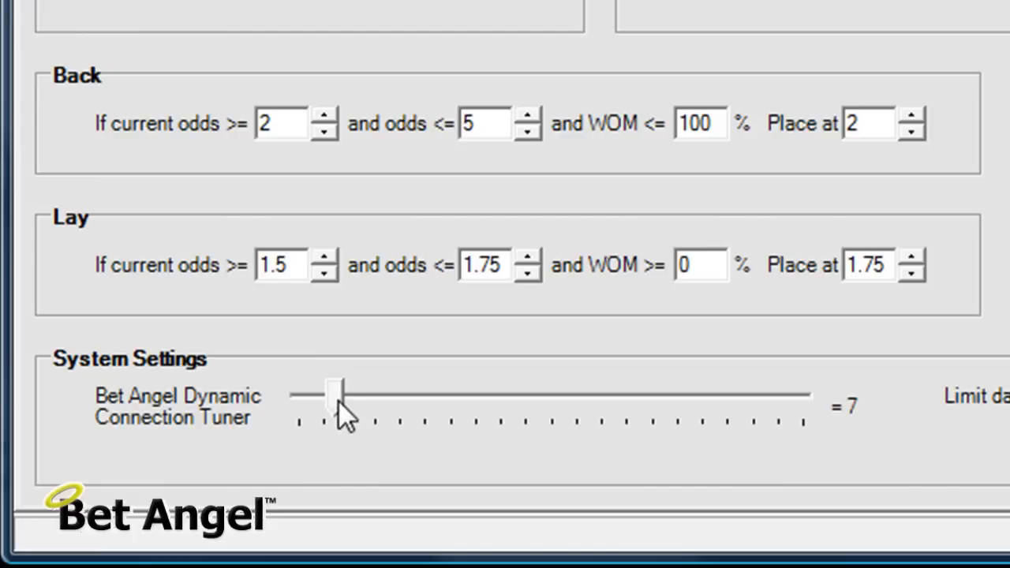
Move the Dynamic Connection Tuner slider up to 15, then down to 5
left_click_drag(332, 394, 375, 395)
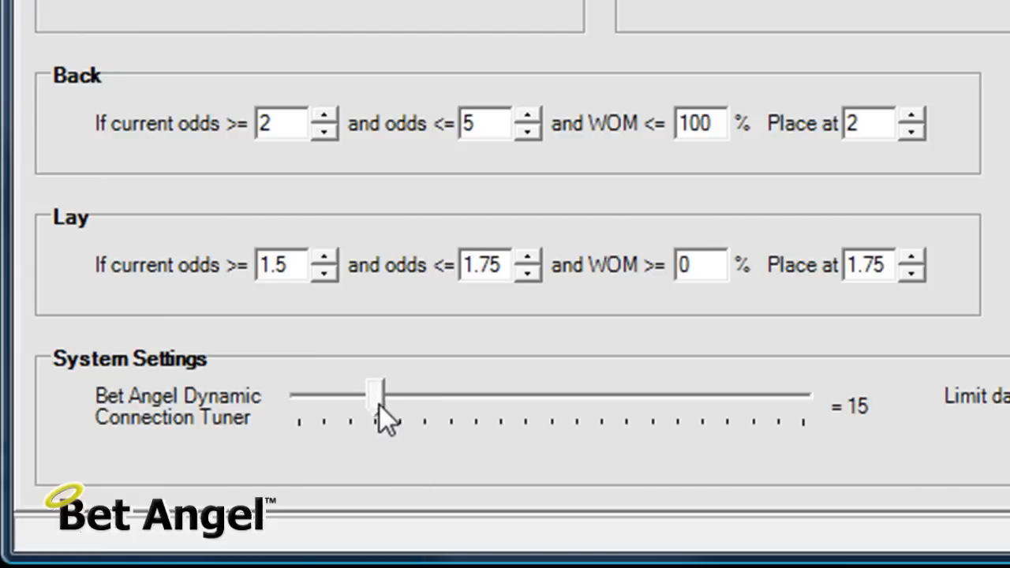
left_click_drag(376, 394, 330, 395)
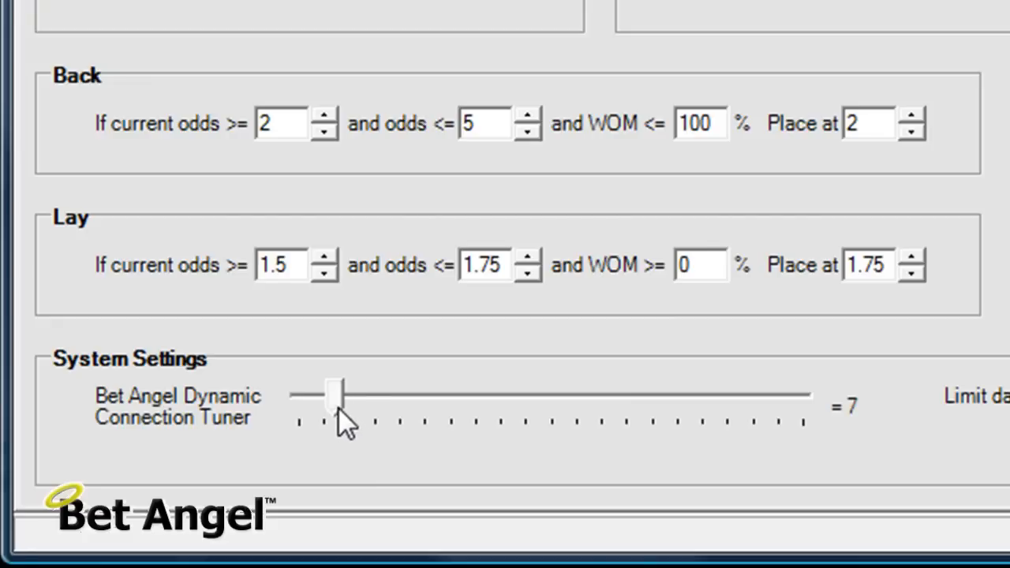
left_click_drag(336, 394, 320, 395)
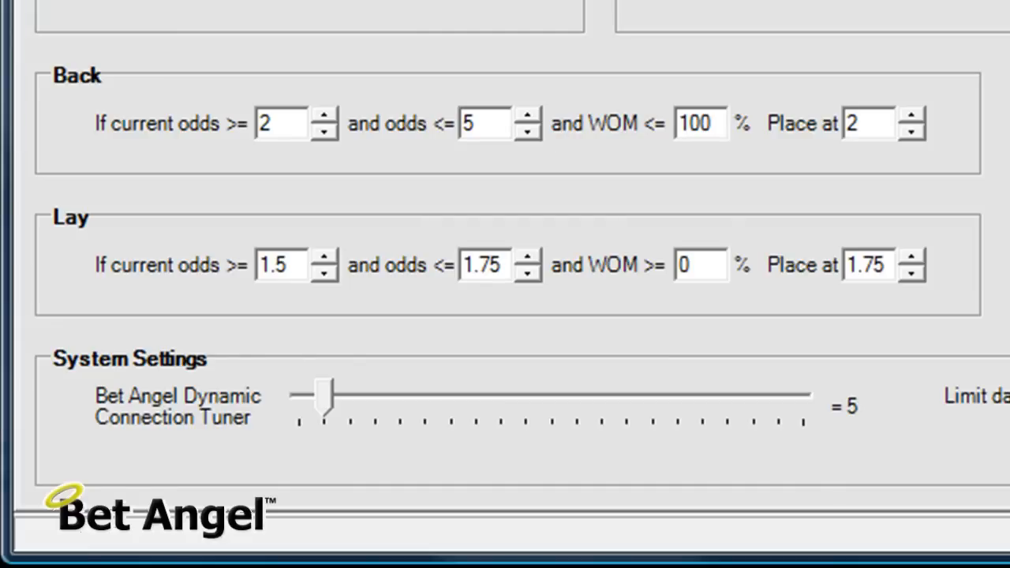
mouse_move(363, 438)
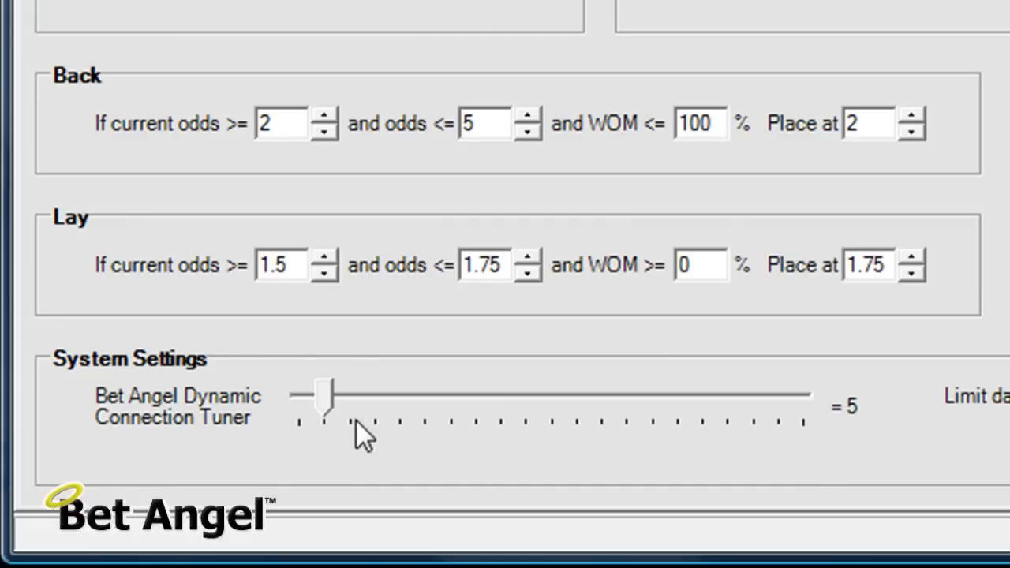